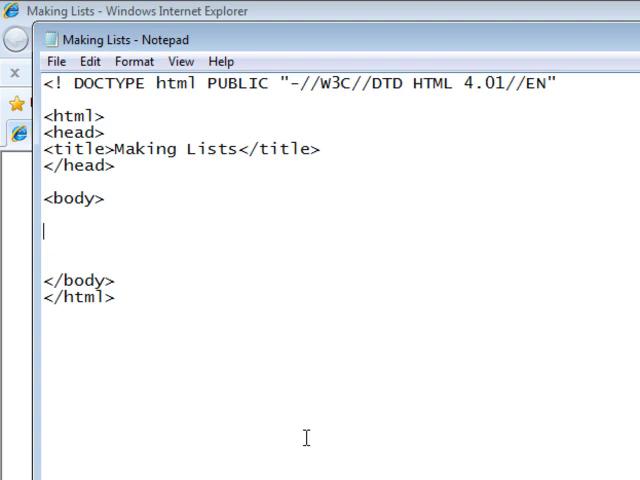
Write the heading <h2>Programs I Need</h2> at the start of the body.
{"action": "type", "text": "<"}
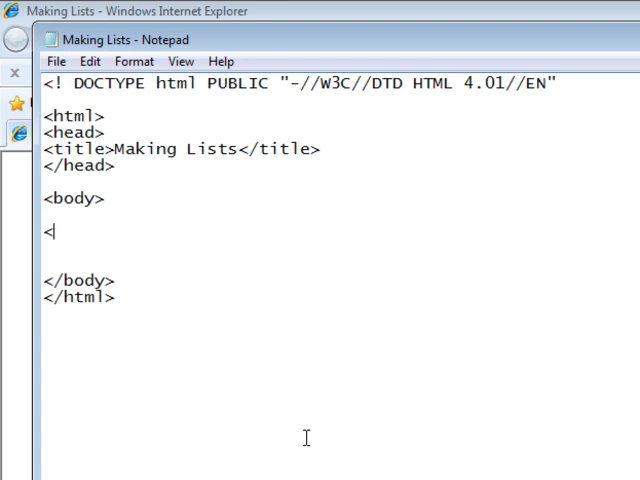
{"action": "type", "text": "h2>"}
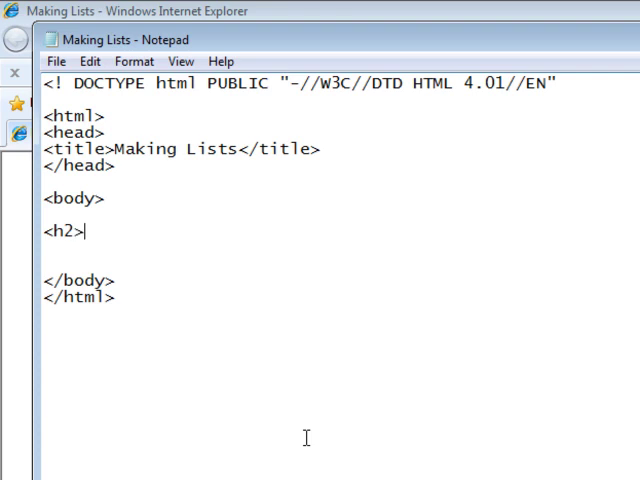
{"action": "type", "text": "Programs"}
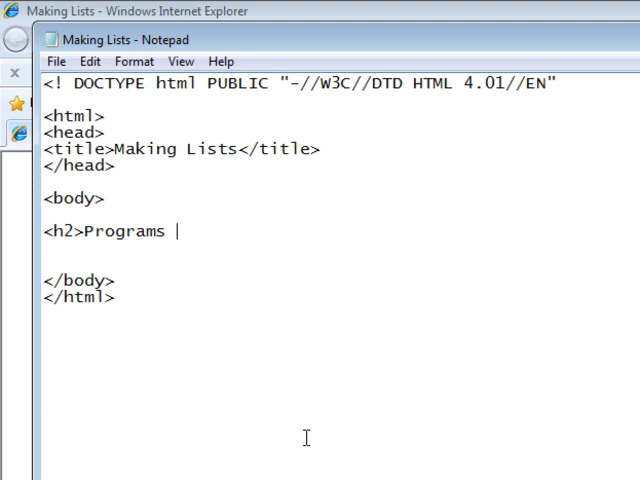
{"action": "type", "text": "I Need"}
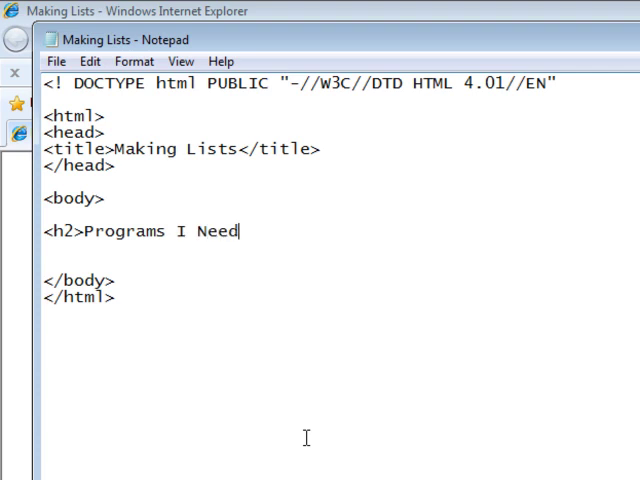
{"action": "type", "text": "<"}
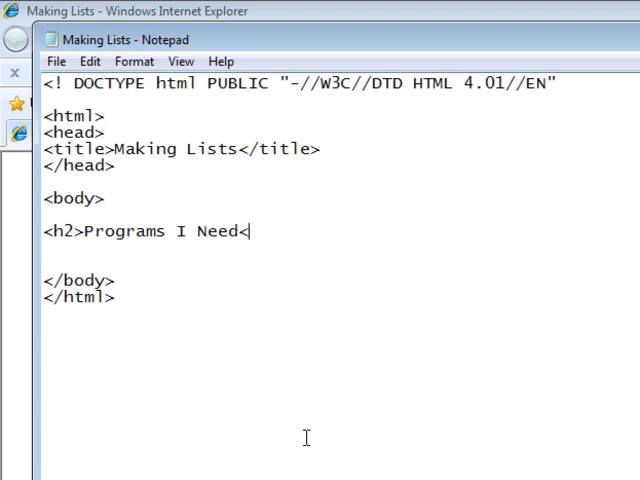
{"action": "type", "text": "/h2>"}
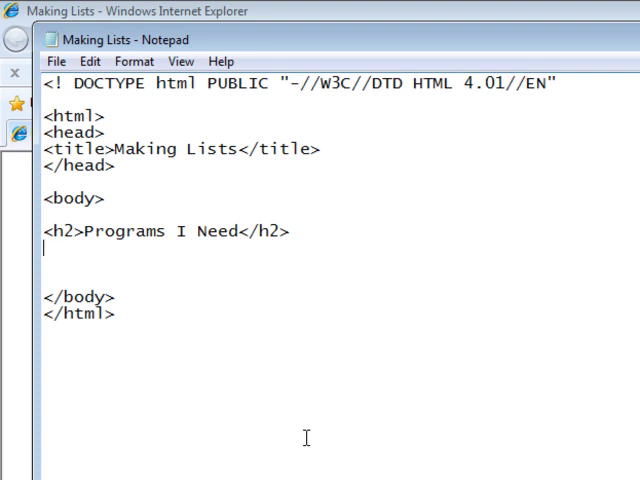
Open a <ul> list and add the first item <li>BackTrack.
{"action": "type", "text": "<"}
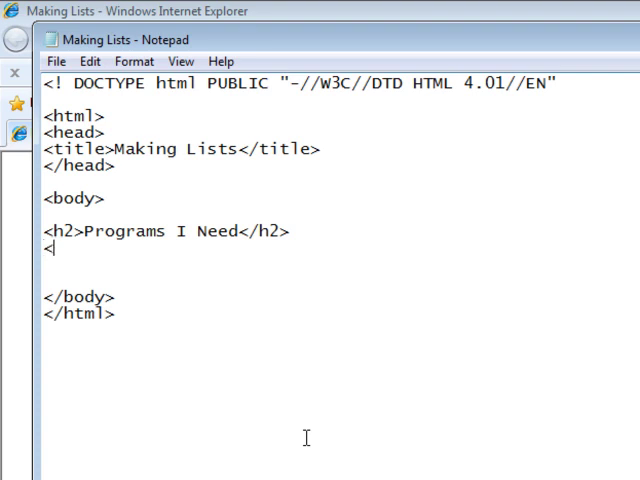
{"action": "type", "text": "ul>"}
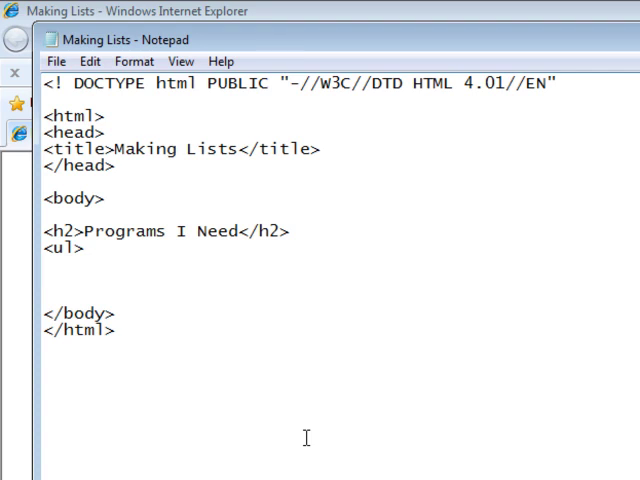
{"action": "type", "text": "<li"}
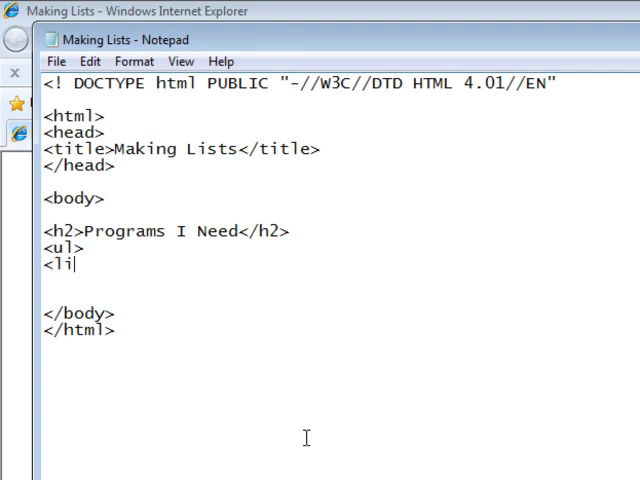
{"action": "type", "text": ">"}
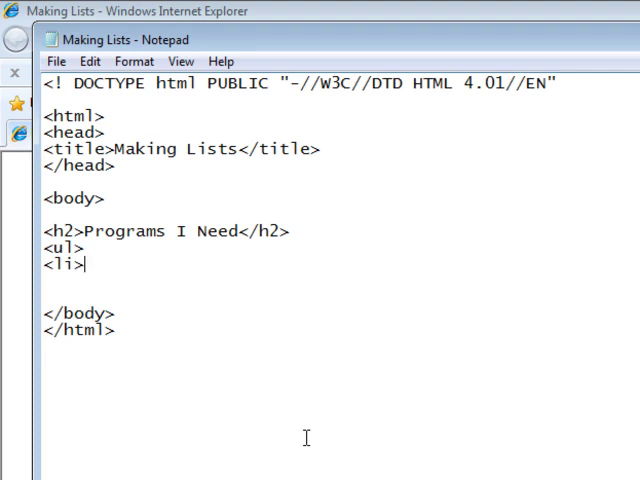
{"action": "type", "text": "Bac"}
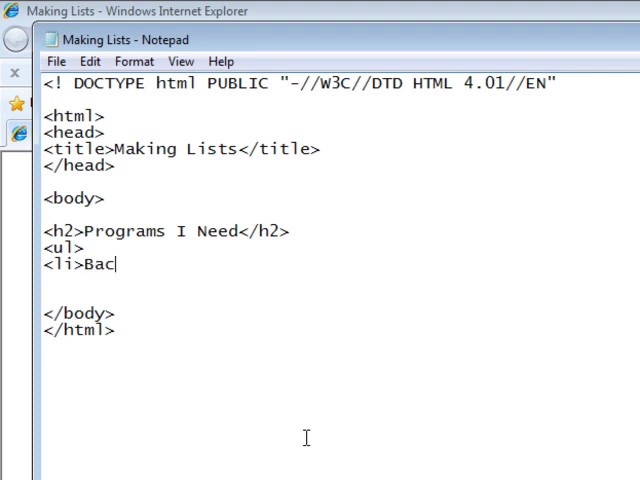
{"action": "type", "text": "kTrack"}
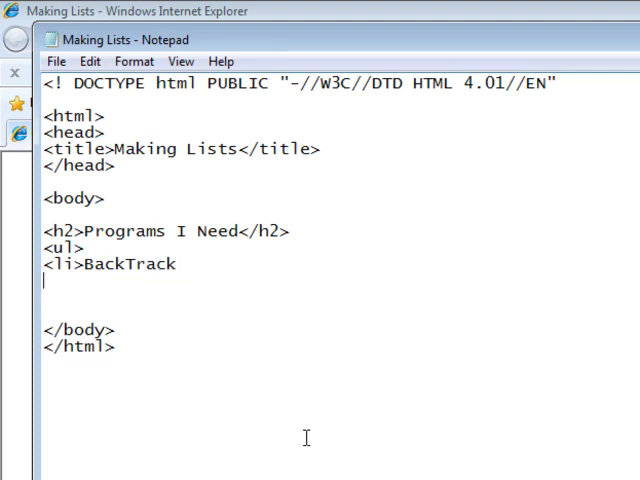
Add HashCalc and ImgBurn as <li> items on separate lines.
{"action": "type", "text": "<l"}
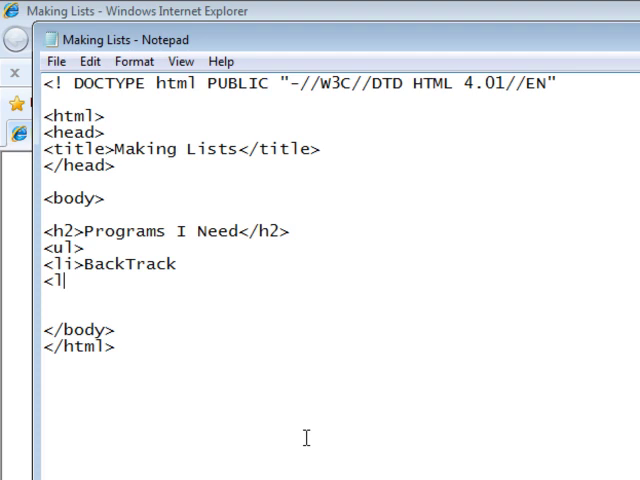
{"action": "type", "text": "i>"}
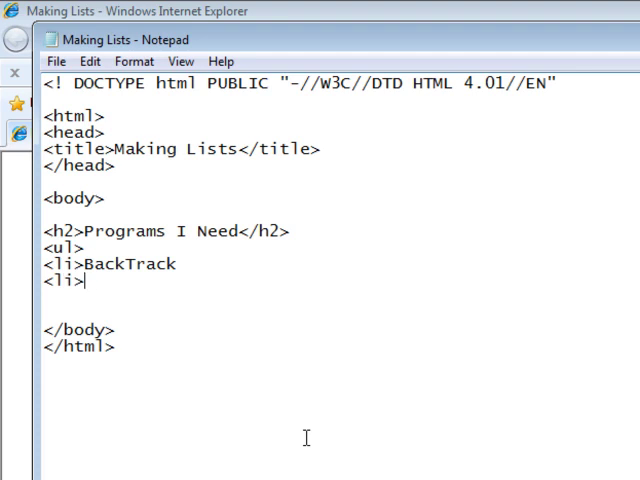
{"action": "type", "text": "HashCalc"}
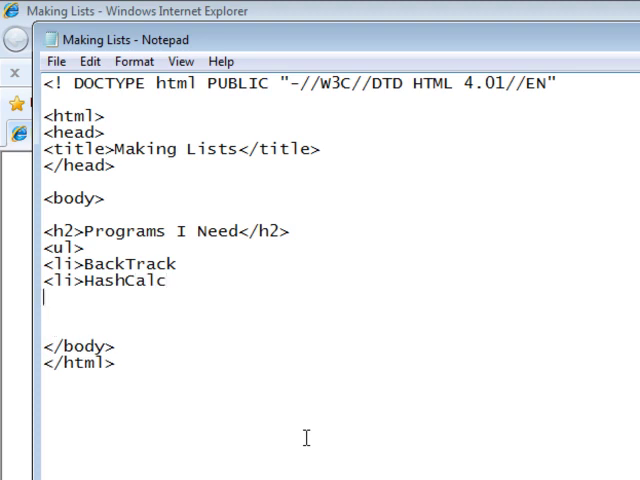
{"action": "type", "text": "<li"}
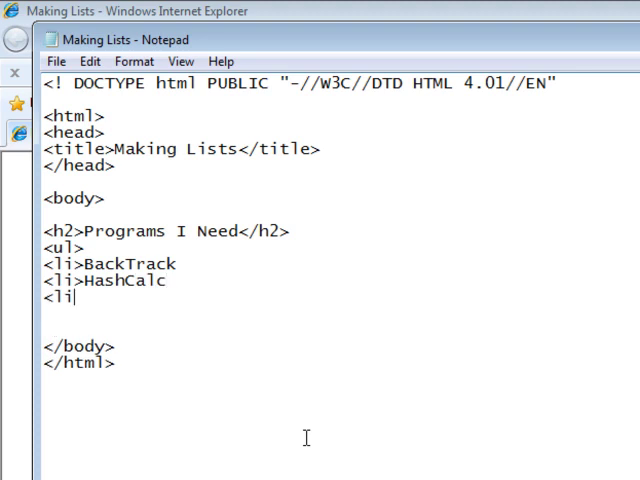
{"action": "type", "text": ">"}
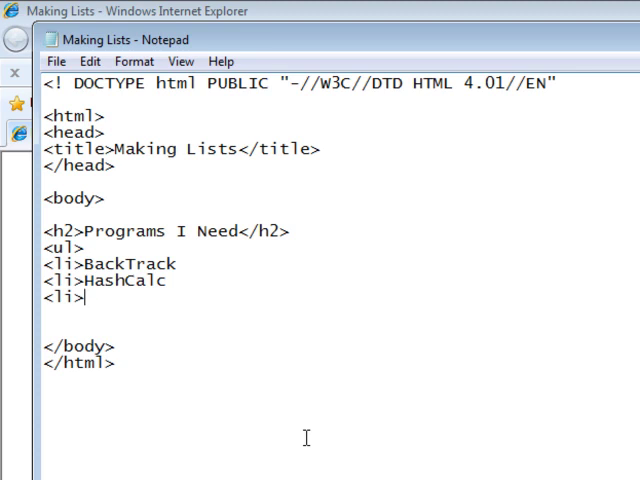
{"action": "type", "text": "ImgBu"}
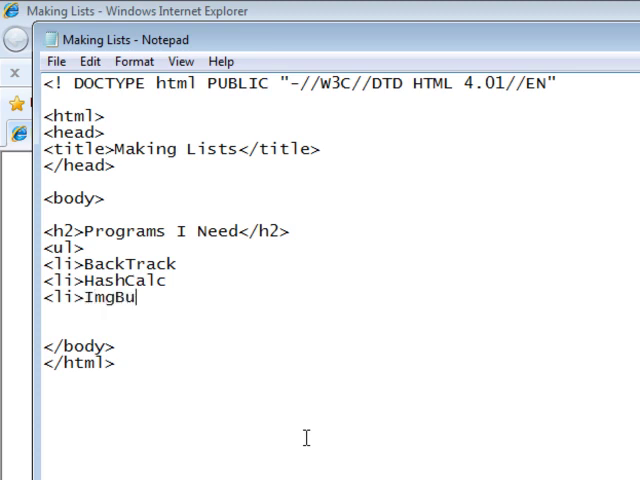
{"action": "type", "text": "rn"}
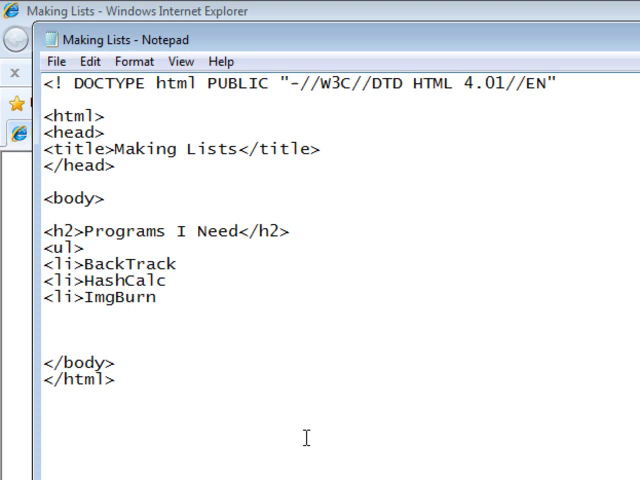
Add Camtasia Studio as the last <li> item and close the list with </ul>.
{"action": "type", "text": "<li>"}
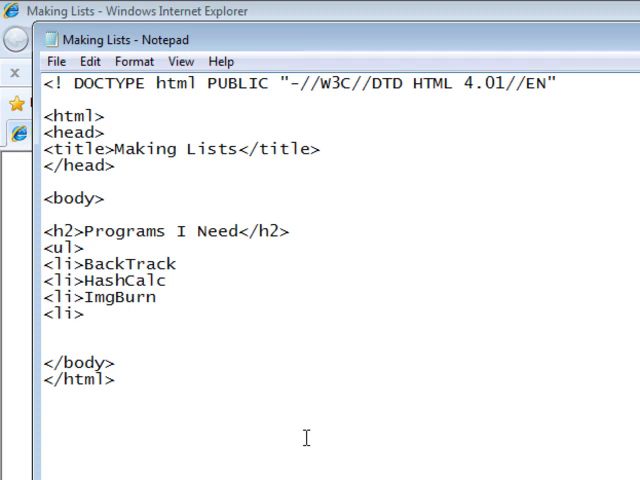
{"action": "type", "text": "Camtas"}
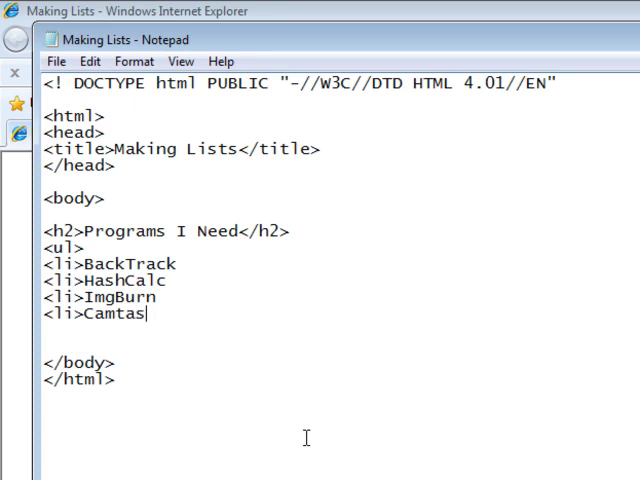
{"action": "type", "text": "ia Studi"}
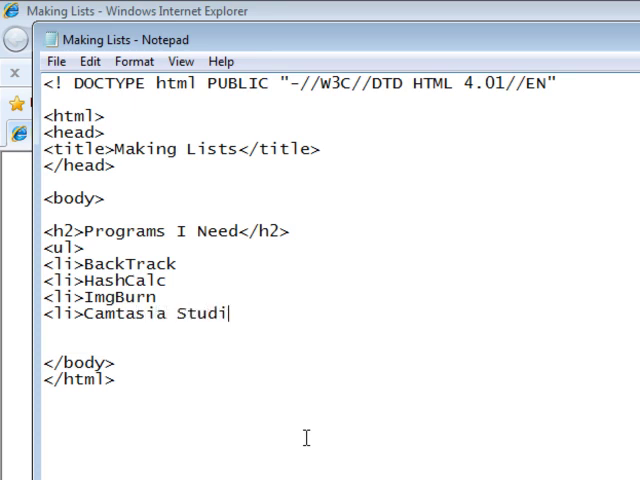
{"action": "type", "text": "o"}
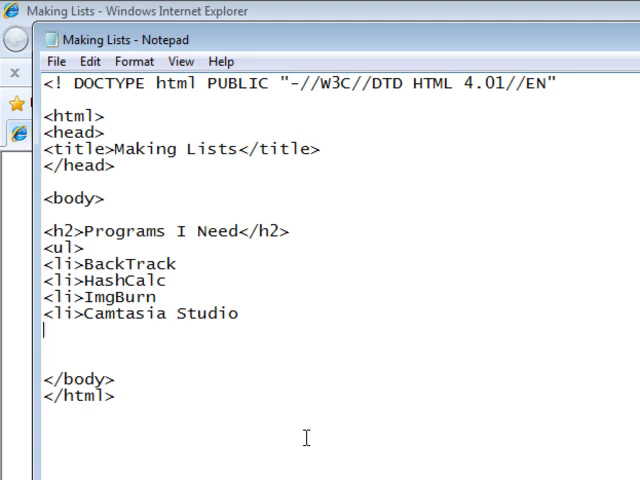
{"action": "type", "text": "<"}
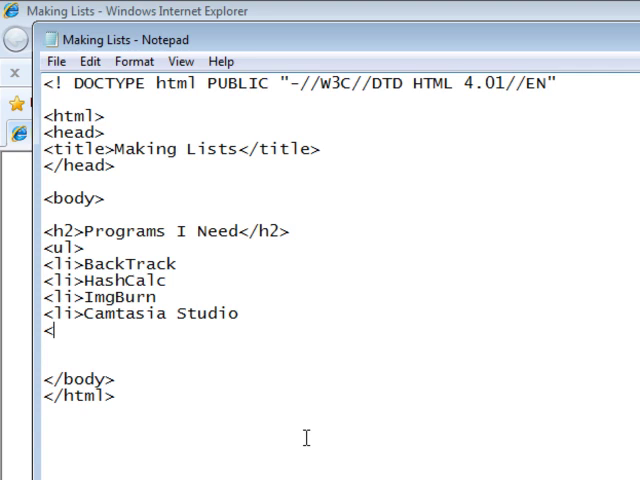
{"action": "type", "text": "/ul"}
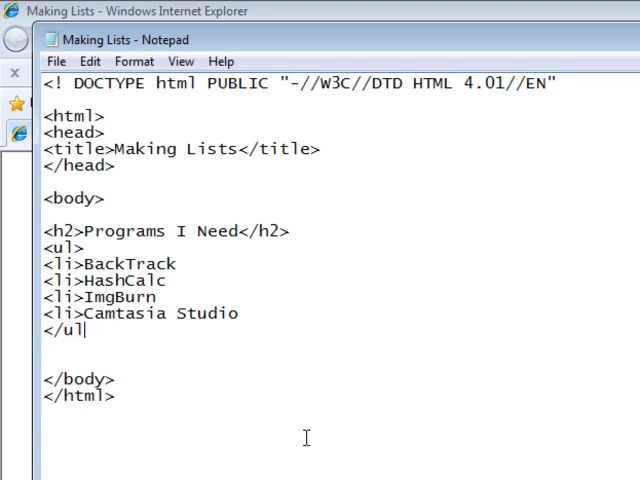
{"action": "type", "text": ">"}
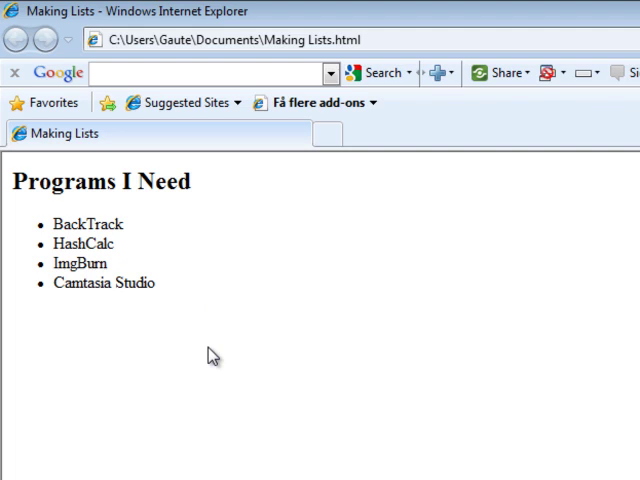
{"action": "mouse_move", "coordinate": [217, 363]}
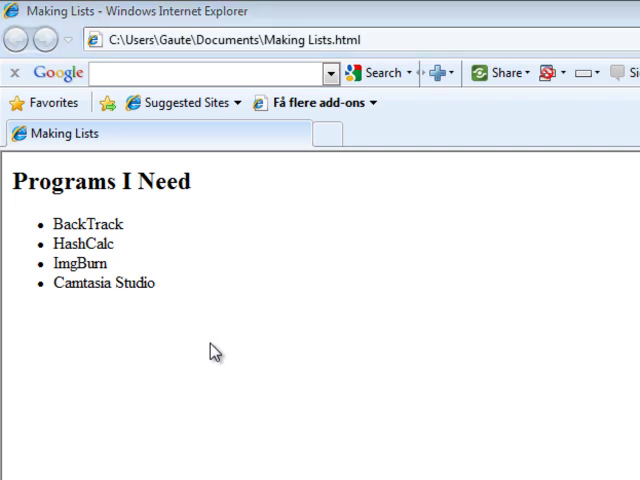
{"action": "mouse_move", "coordinate": [35, 283]}
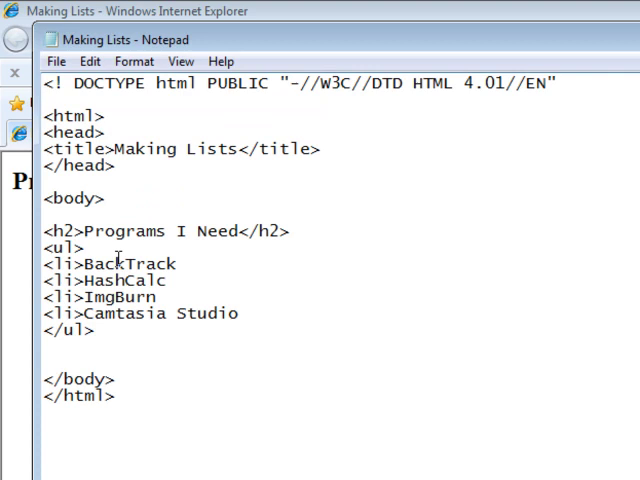
Change the ul type attribute from square to circle and save the page.
{"action": "double_click", "coordinate": [60, 247]}
{"action": "type", "text": " type=\"square\""}
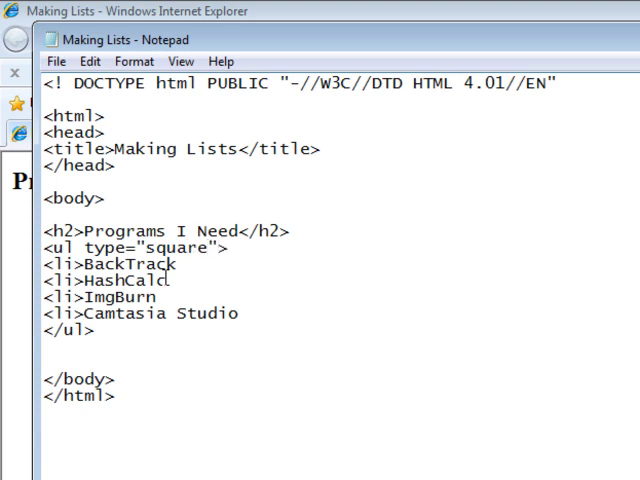
{"action": "left_click", "coordinate": [57, 61]}
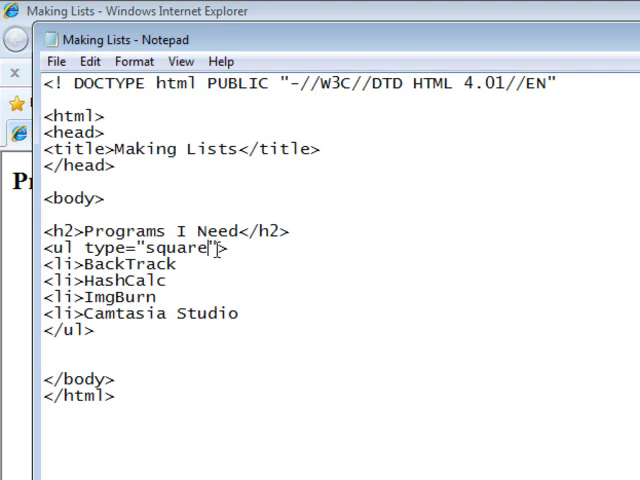
{"action": "key", "text": "BackSpace"}
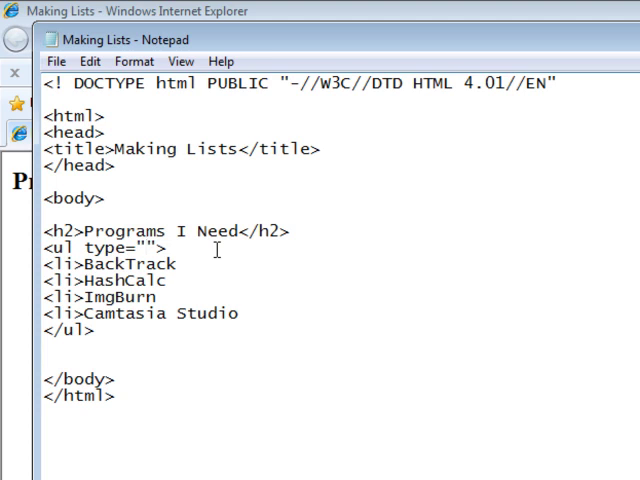
{"action": "type", "text": "disc"}
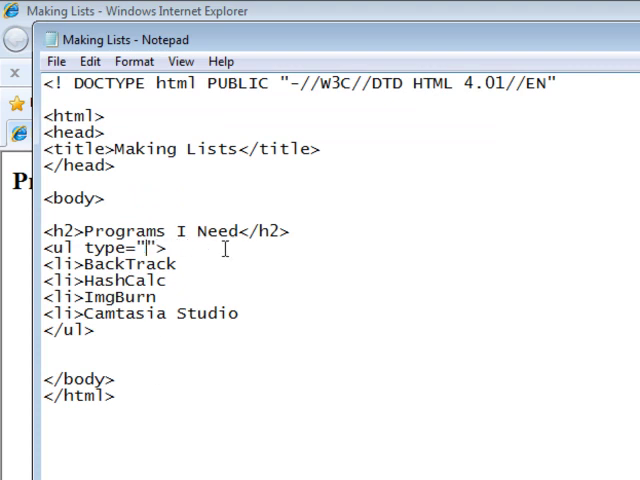
{"action": "type", "text": "ci"}
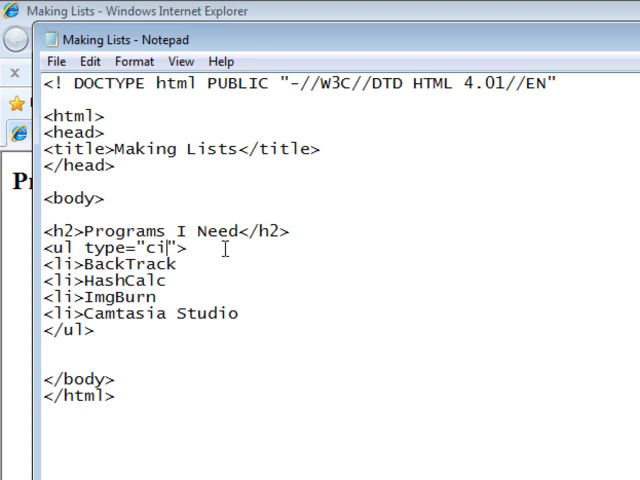
{"action": "type", "text": "rcle"}
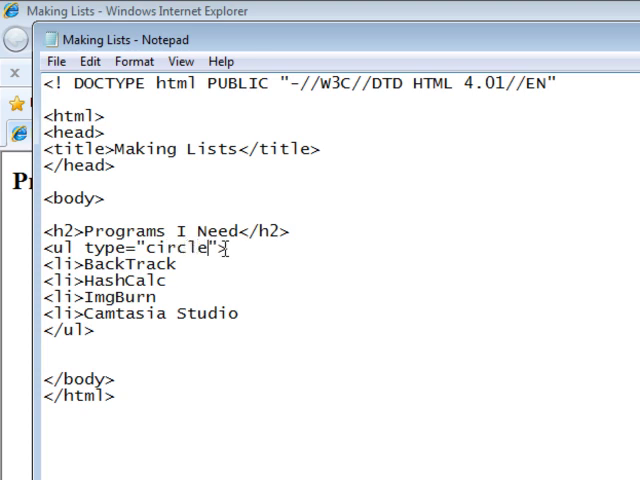
{"action": "left_click", "coordinate": [55, 61]}
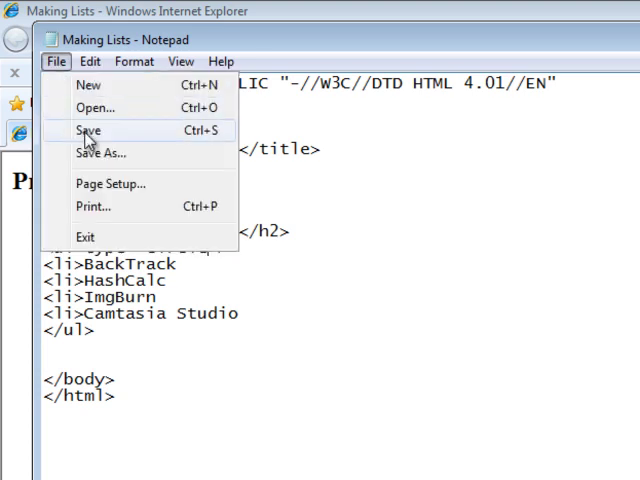
{"action": "left_click", "coordinate": [89, 130]}
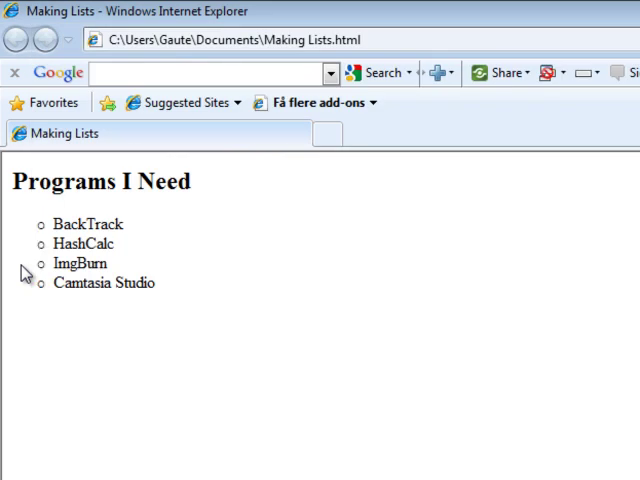
{"action": "mouse_move", "coordinate": [45, 305]}
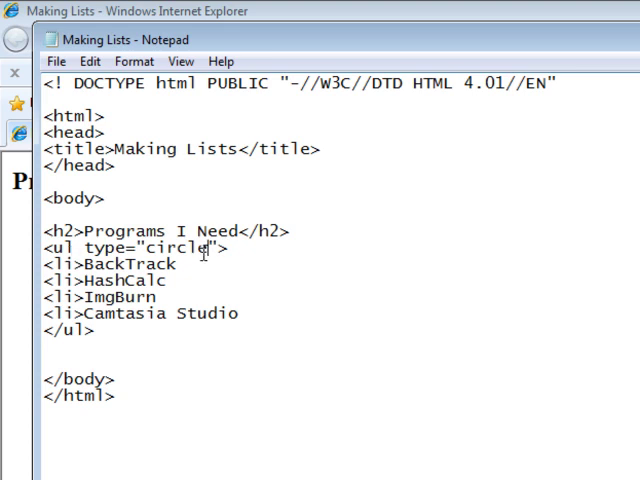
Replace the ul type value 'circle' with 'square'.
{"action": "key", "text": "BackSpace"}
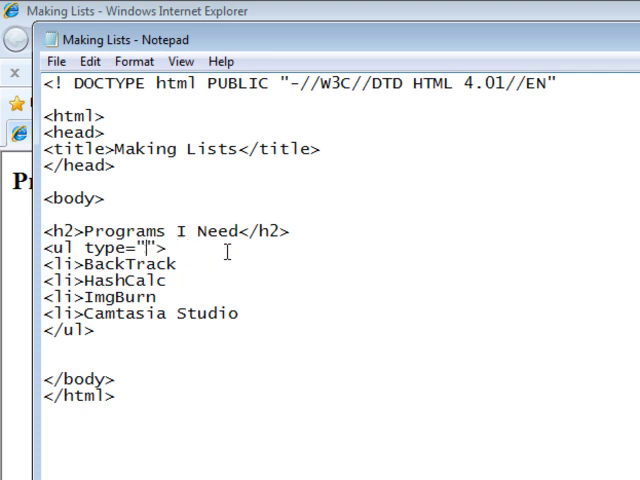
{"action": "type", "text": "squa"}
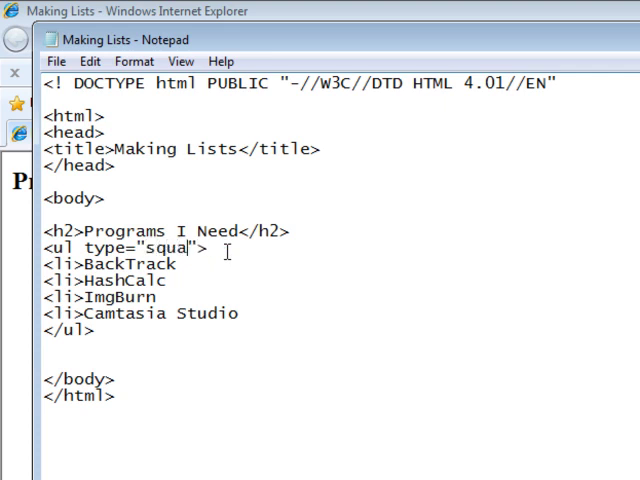
{"action": "type", "text": "re"}
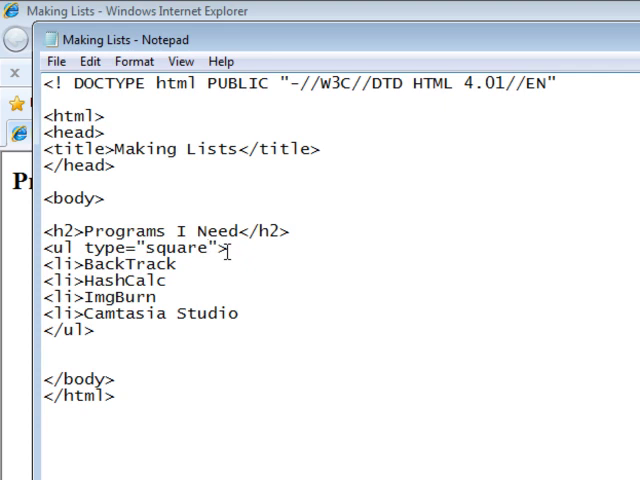
{"action": "mouse_move", "coordinate": [208, 249]}
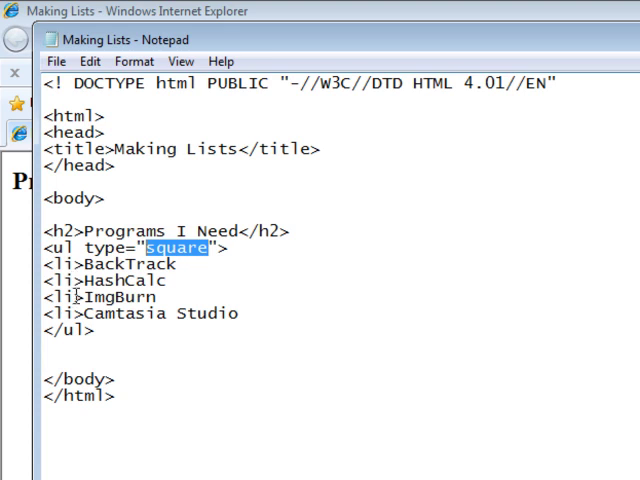
{"action": "mouse_move", "coordinate": [285, 275]}
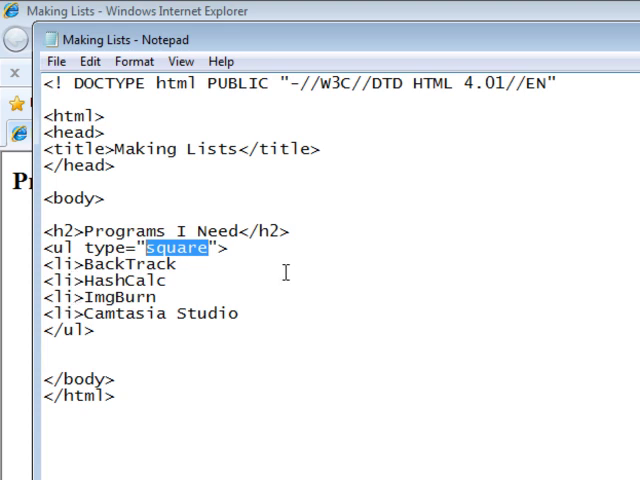
{"action": "left_click", "coordinate": [66, 83]}
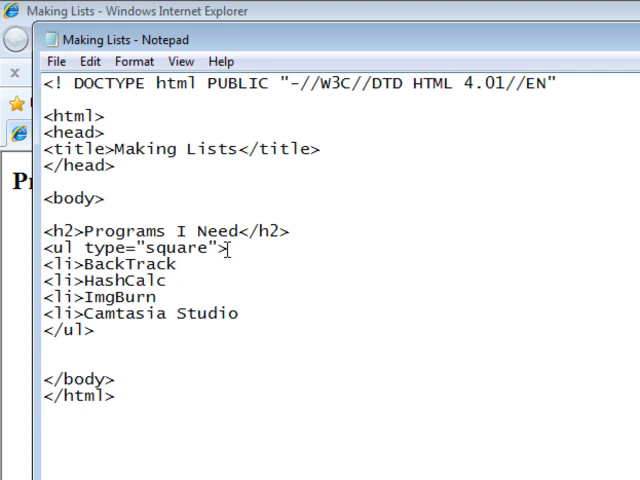
{"action": "mouse_move", "coordinate": [140, 313]}
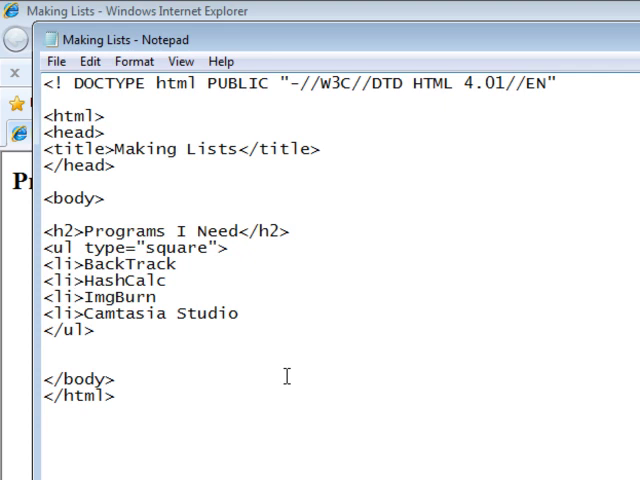
Add type="disc" to the HashCalc li tag and save the page.
{"action": "type", "text": "\" \""}
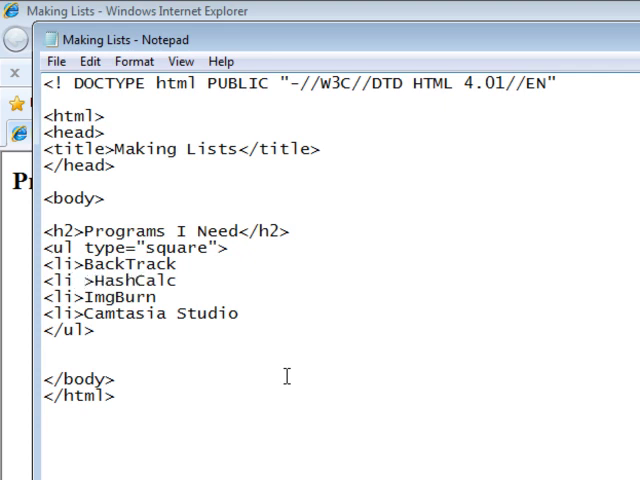
{"action": "type", "text": "t"}
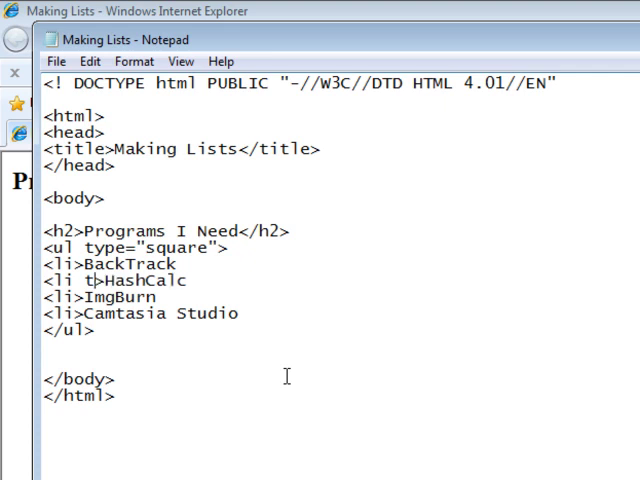
{"action": "type", "text": "type=\""}
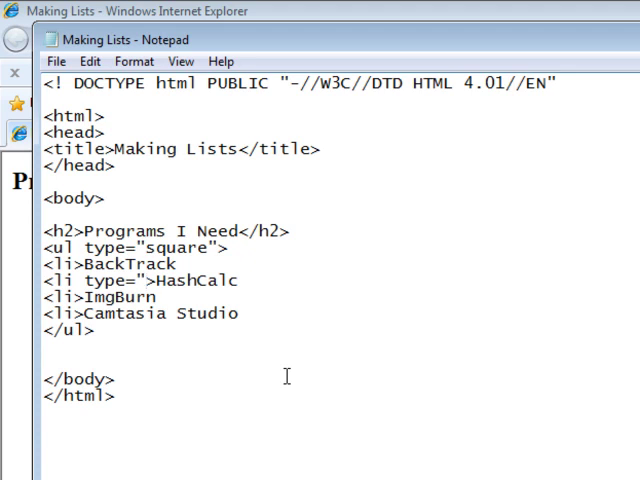
{"action": "type", "text": "disc"}
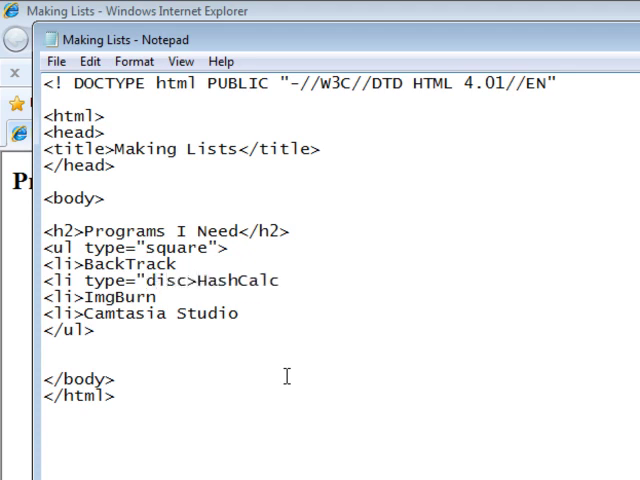
{"action": "type", "text": ">"}
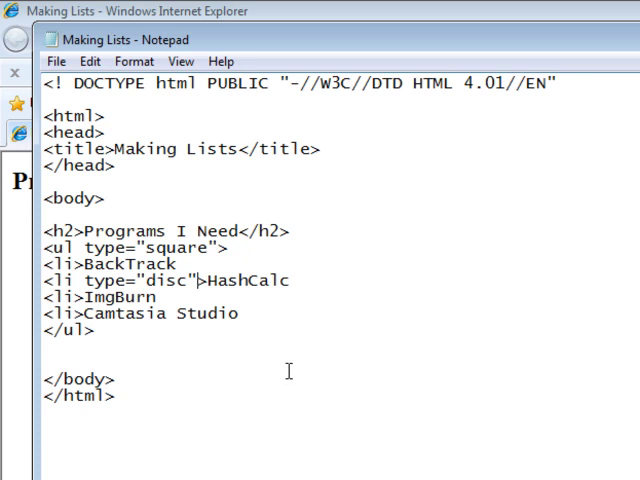
{"action": "left_click", "coordinate": [57, 61]}
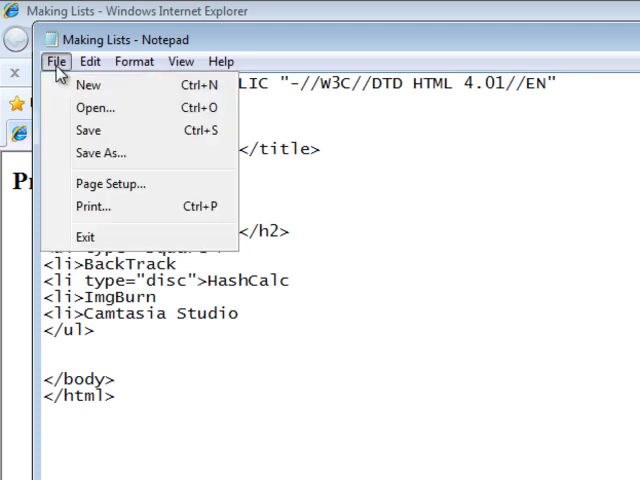
{"action": "left_click", "coordinate": [57, 61]}
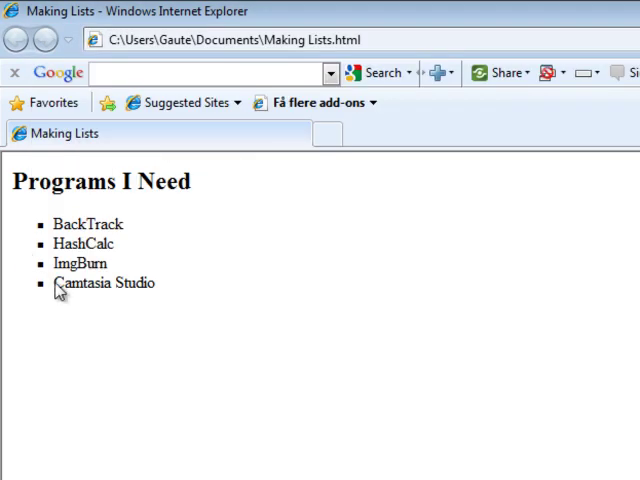
{"action": "mouse_move", "coordinate": [124, 331]}
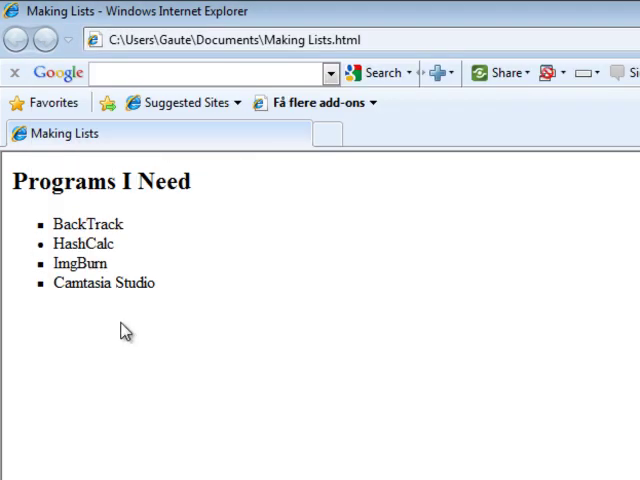
{"action": "mouse_move", "coordinate": [138, 233]}
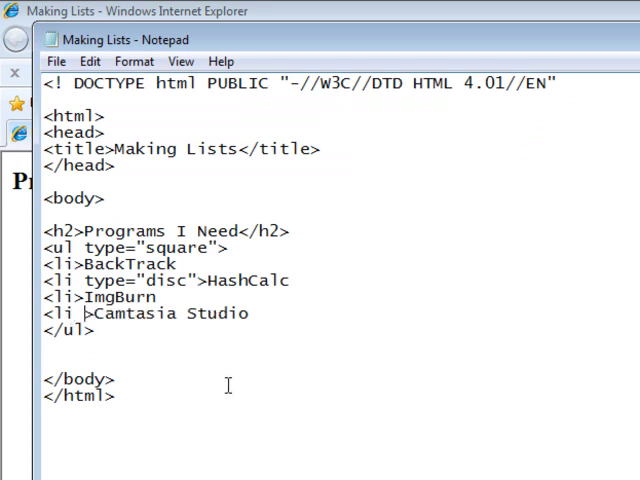
Add type="circle" to the Camtasia Studio li tag.
{"action": "type", "text": "type"}
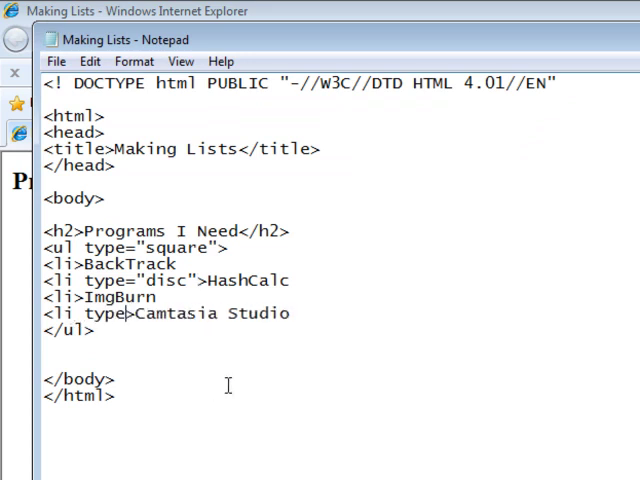
{"action": "type", "text": "\""}
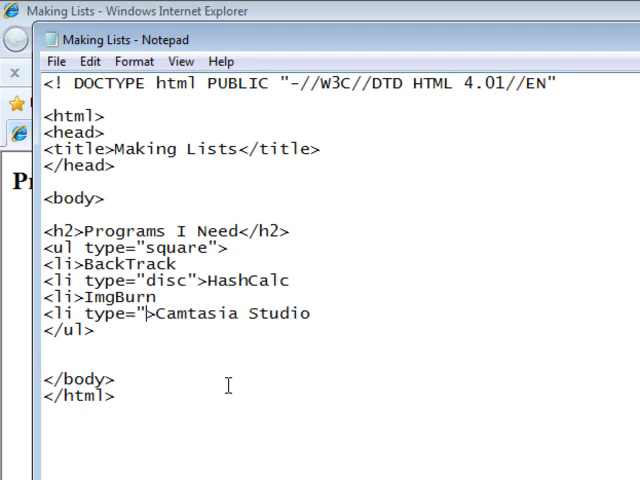
{"action": "type", "text": "circle"}
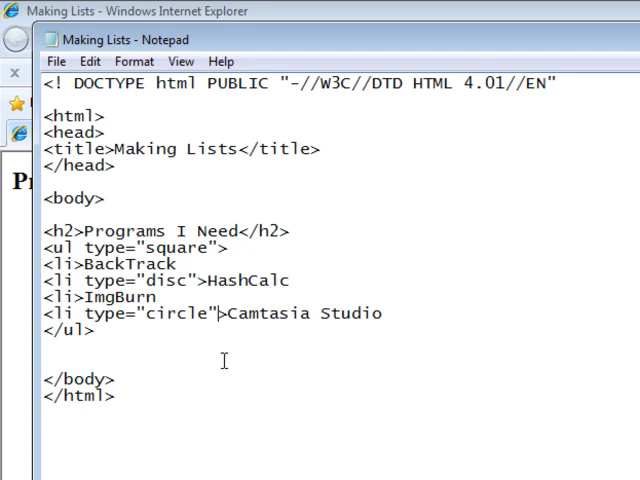
{"action": "left_click", "coordinate": [55, 61]}
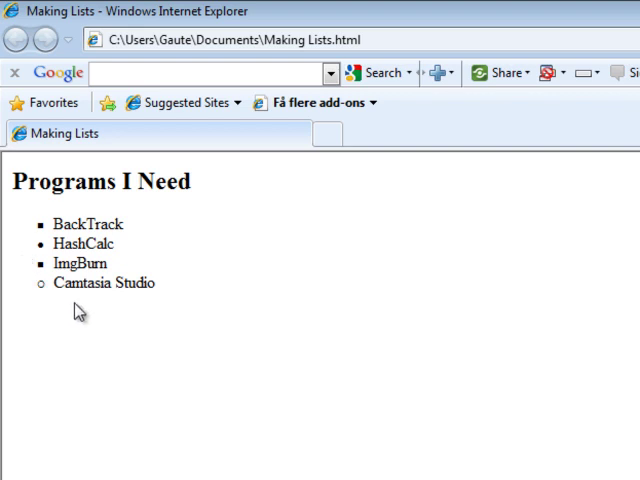
{"action": "mouse_move", "coordinate": [163, 300]}
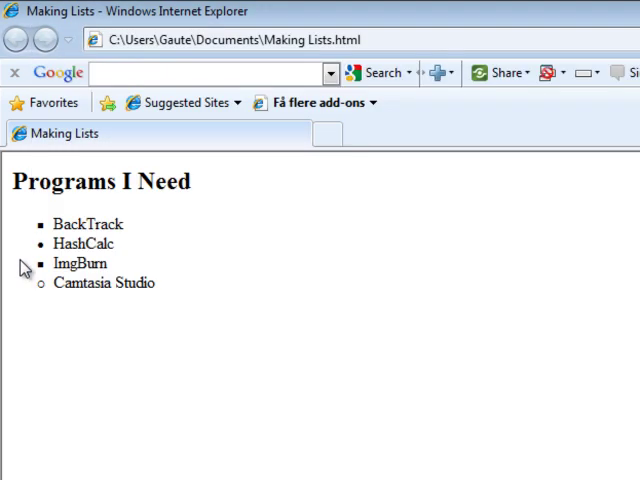
{"action": "mouse_move", "coordinate": [224, 383]}
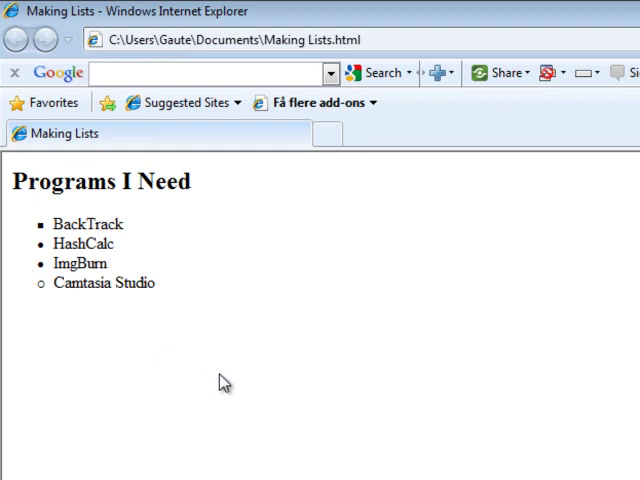